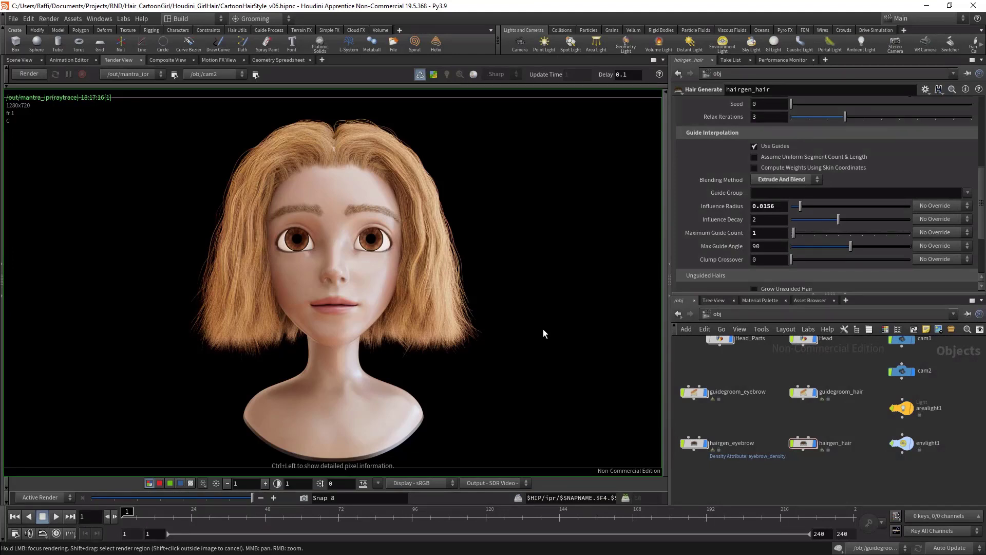
pyautogui.moveTo(438, 254)
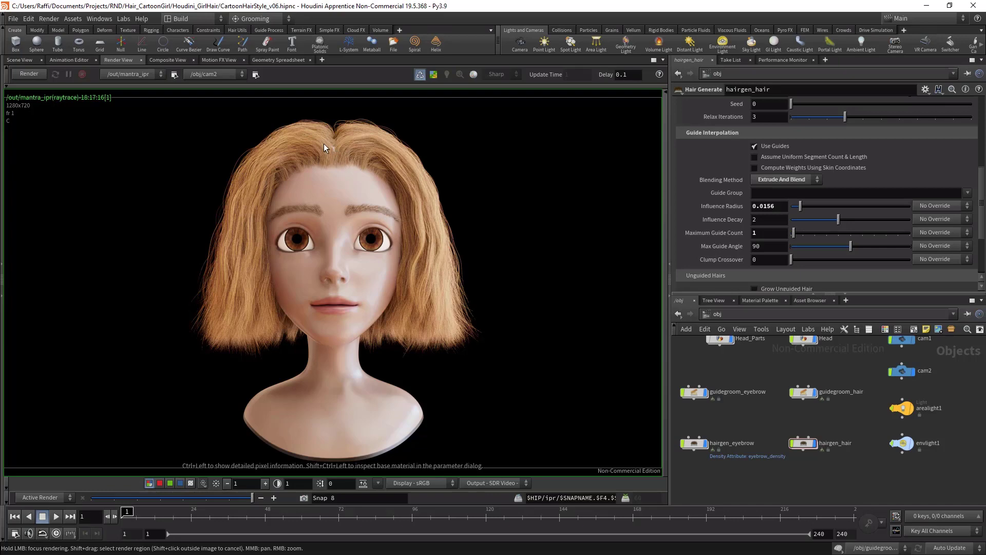
pyautogui.moveTo(362, 157)
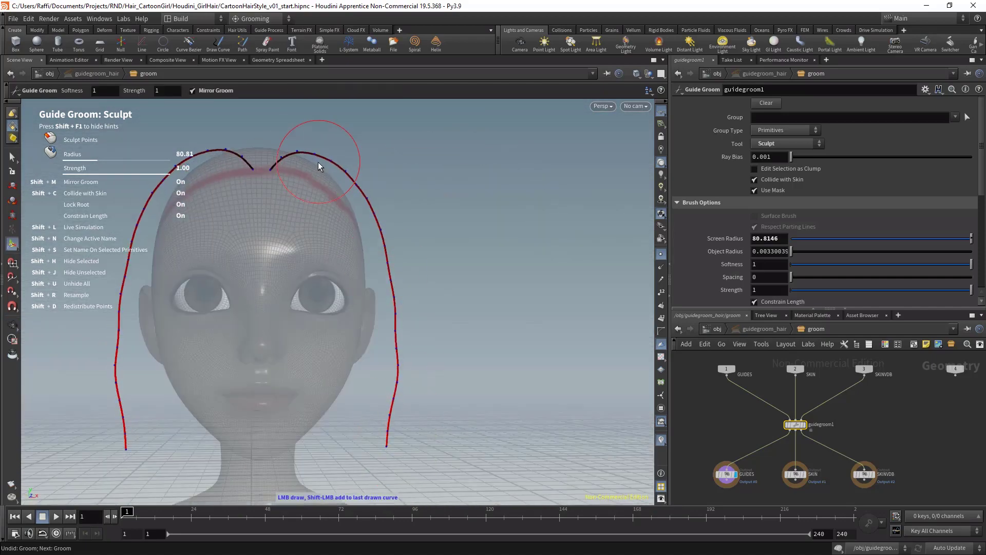
# Switch the grooming tool to Transform Handle, then re-render the girl with the brown root-and-tip hair shader
pyautogui.click(817, 144)
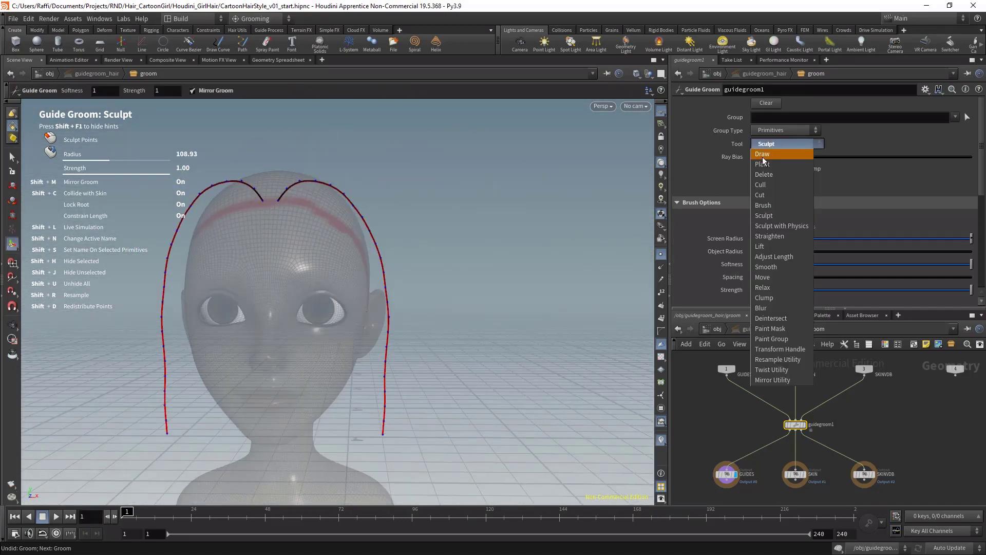
pyautogui.click(761, 153)
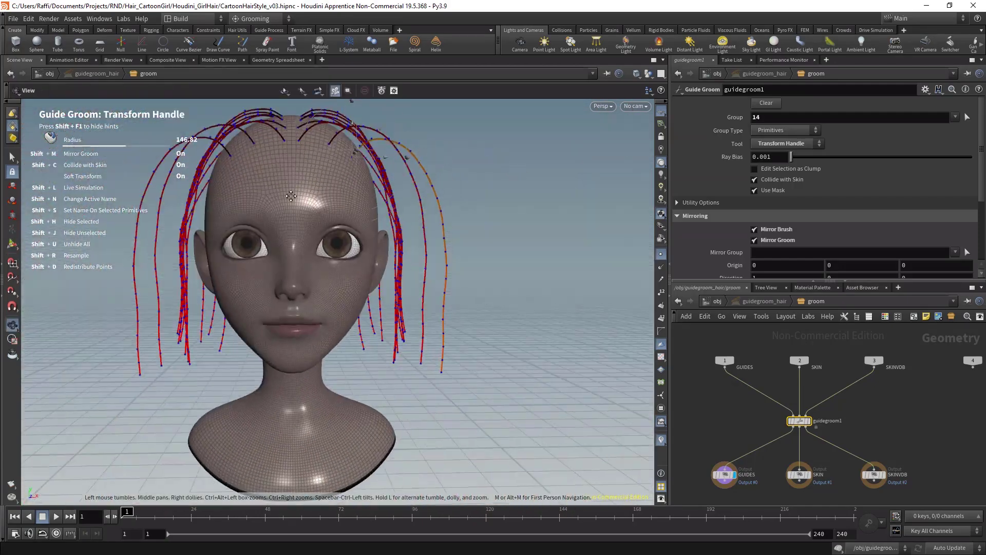
pyautogui.click(117, 60)
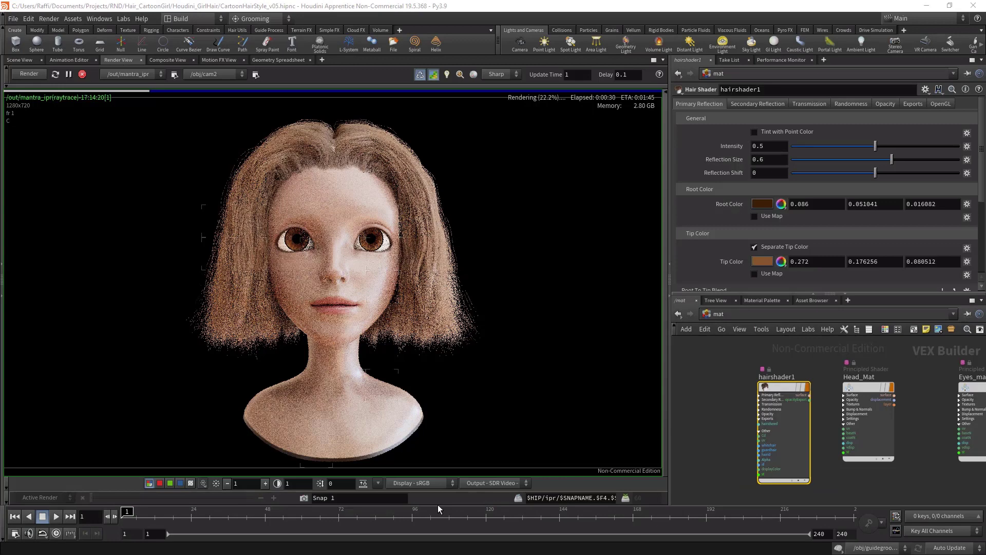